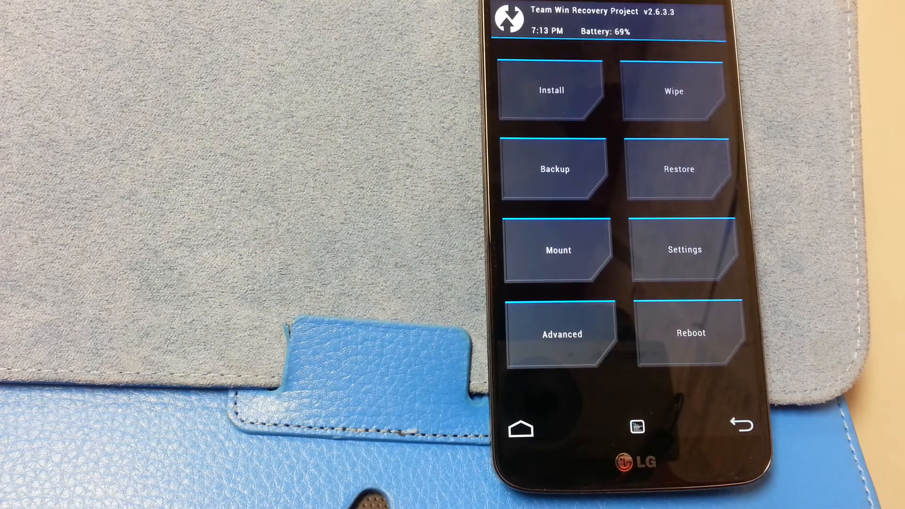
Step: Glance at the install zip list, then advanced-wipe Dalvik Cache, System, Data and Cache
left_click(551, 90)
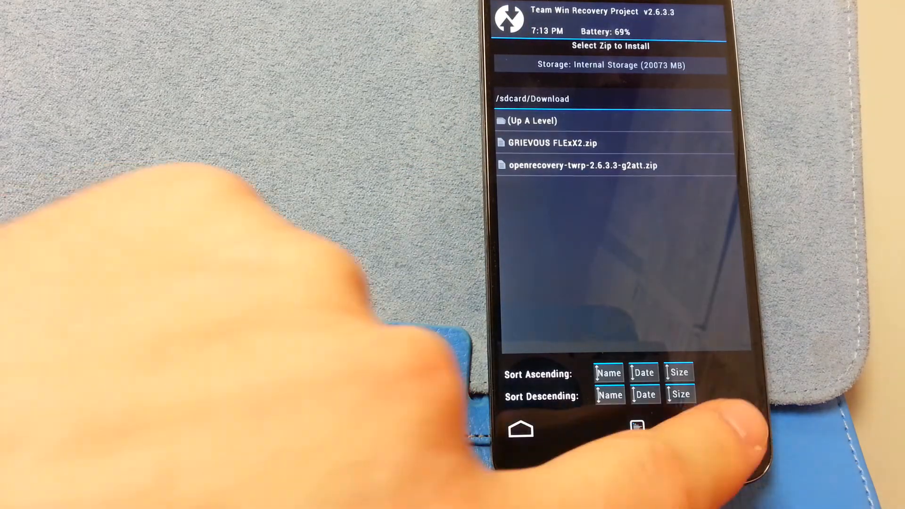
left_click(730, 430)
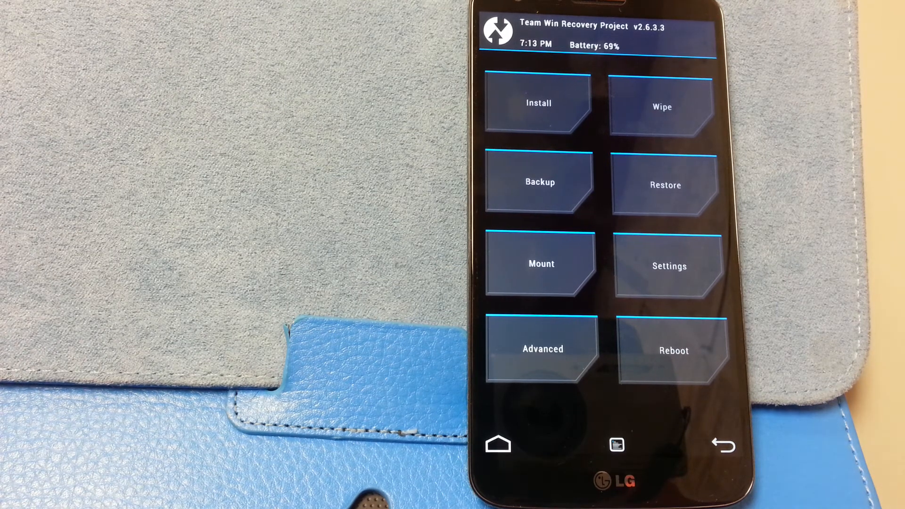
left_click(661, 106)
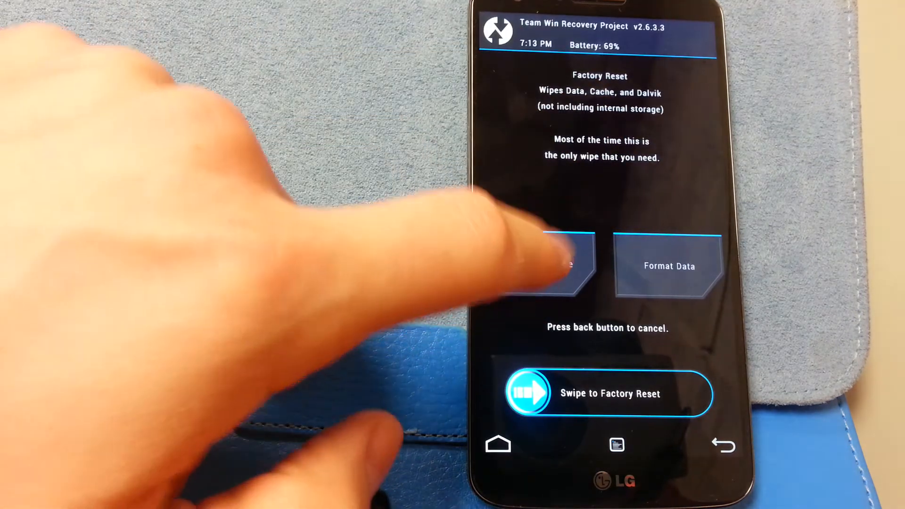
left_click(545, 265)
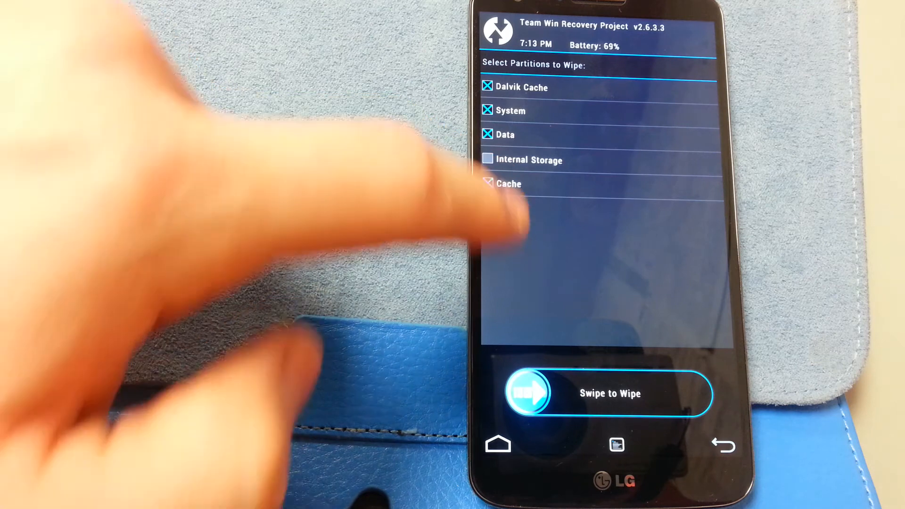
left_click_drag(527, 393, 663, 393)
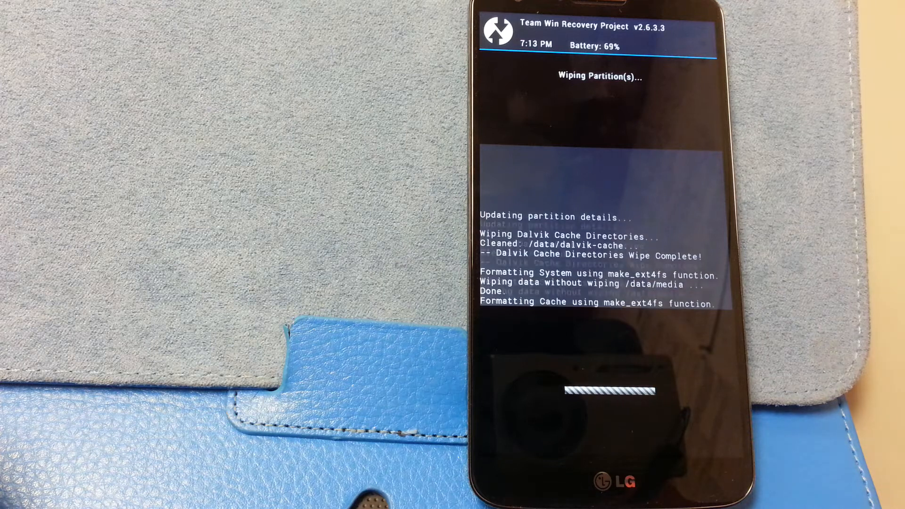
left_click(607, 347)
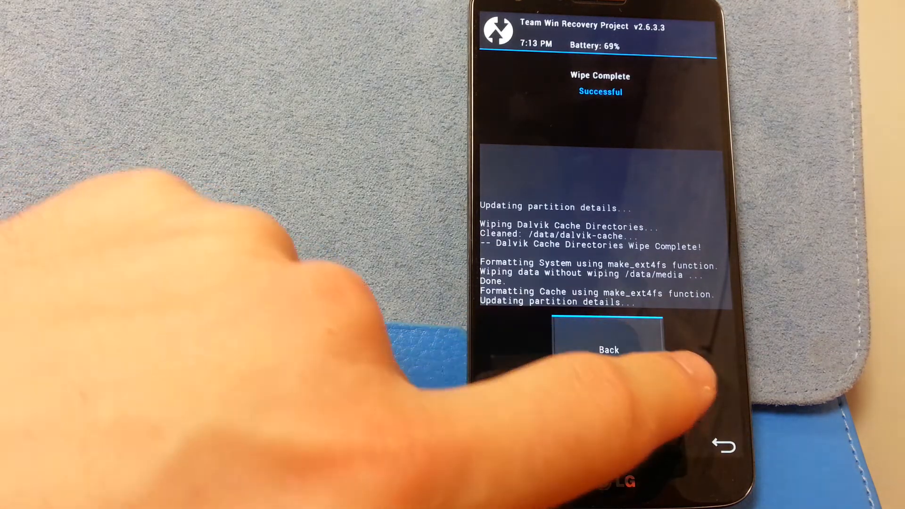
left_click(607, 349)
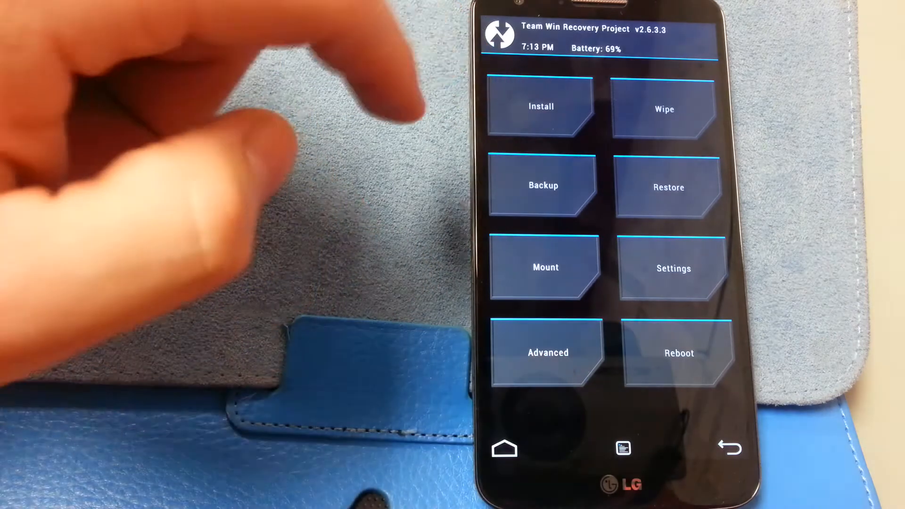
Step: Select GRIEVOUS FLExX2.zip from /sdcard/Download and swipe to confirm the flash
left_click(541, 106)
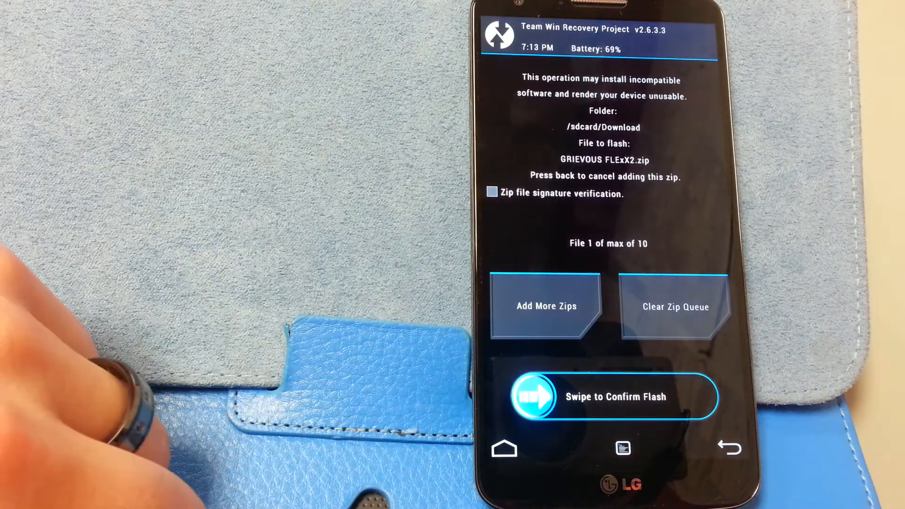
left_click_drag(534, 396, 693, 396)
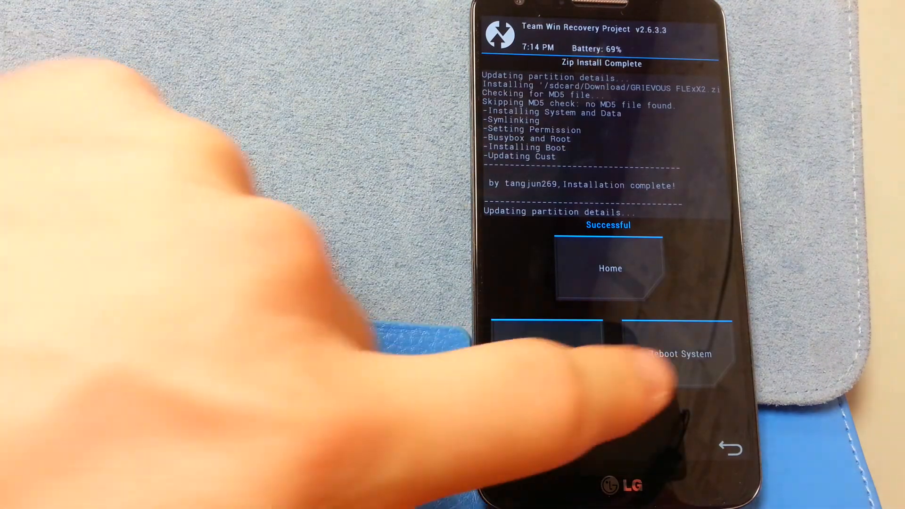
Step: Choose Reboot System on the Zip Install Complete screen to boot into the new ROM
left_click(676, 354)
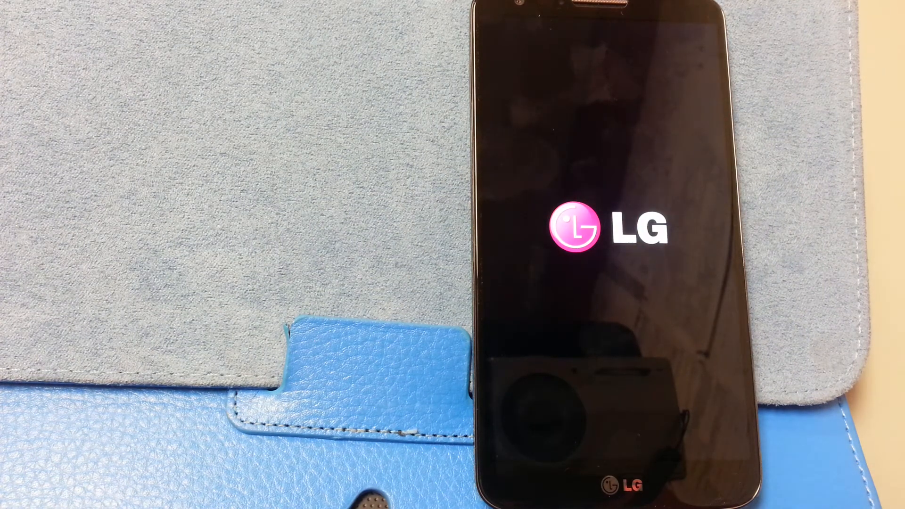